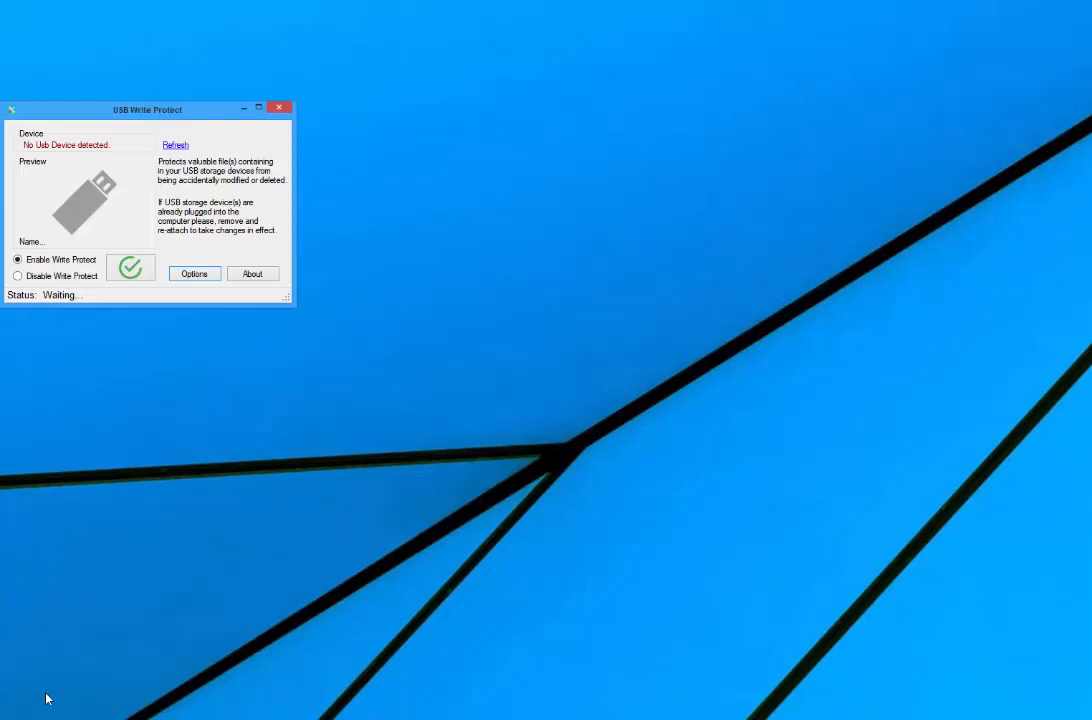
Step: Move the USB Write Protect window to the centre of the desktop
drag(148, 108, 484, 180)
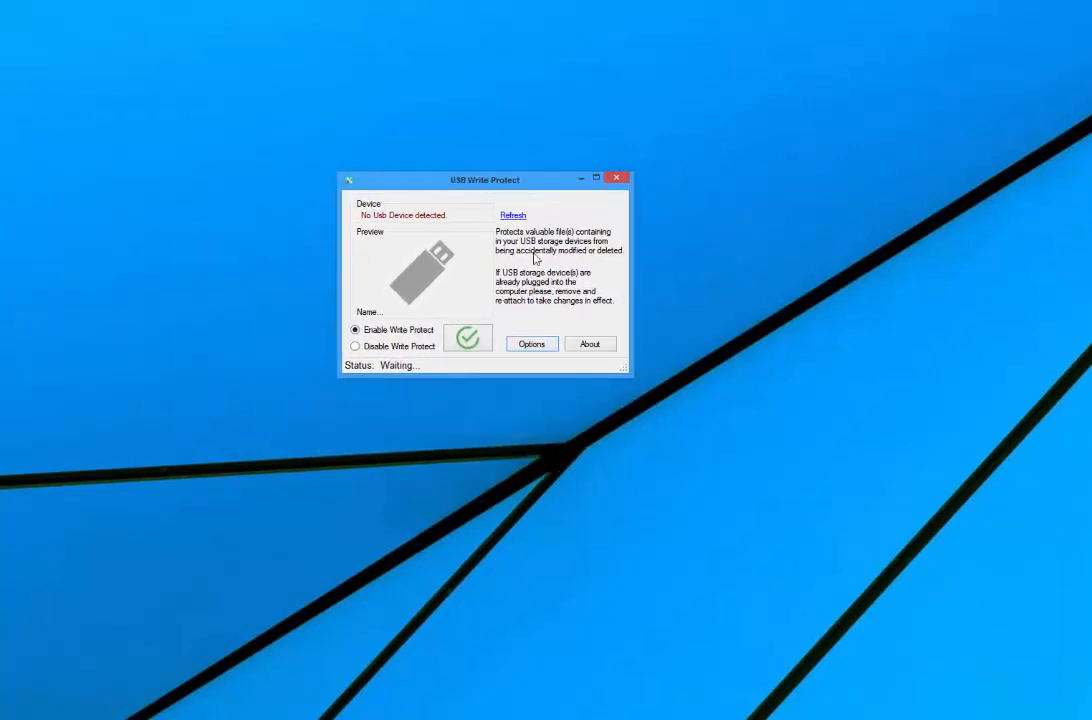
drag(484, 180, 548, 204)
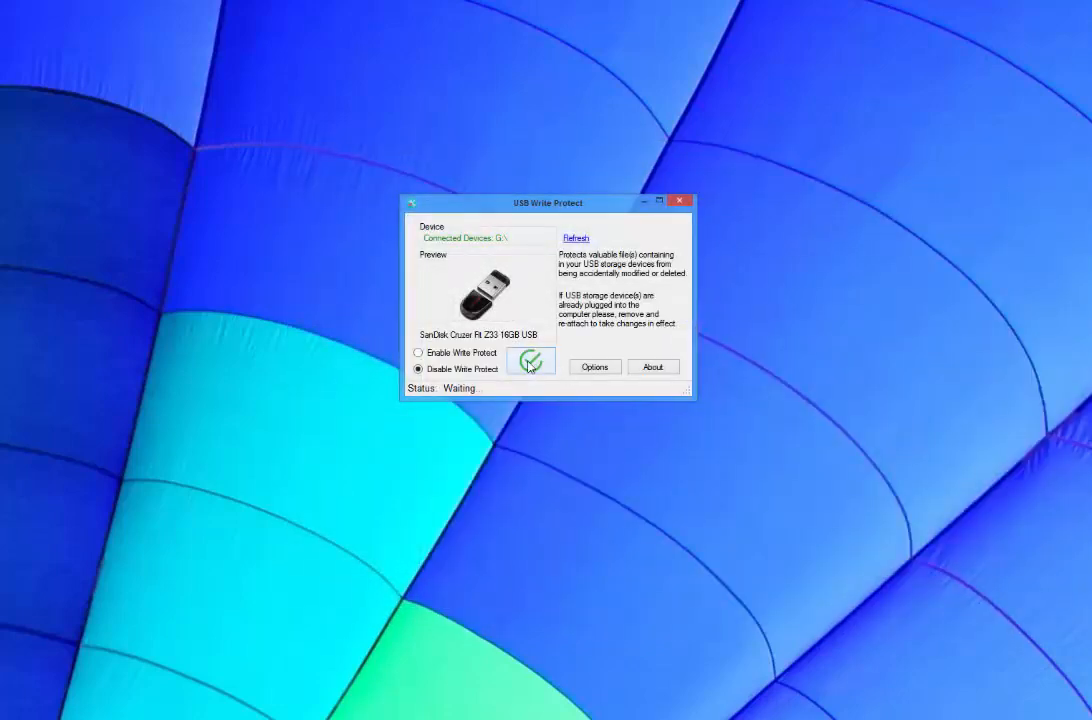
Step: Apply Disable Write Protect to the SanDisk Cruzer Fit 16GB drive
click(532, 360)
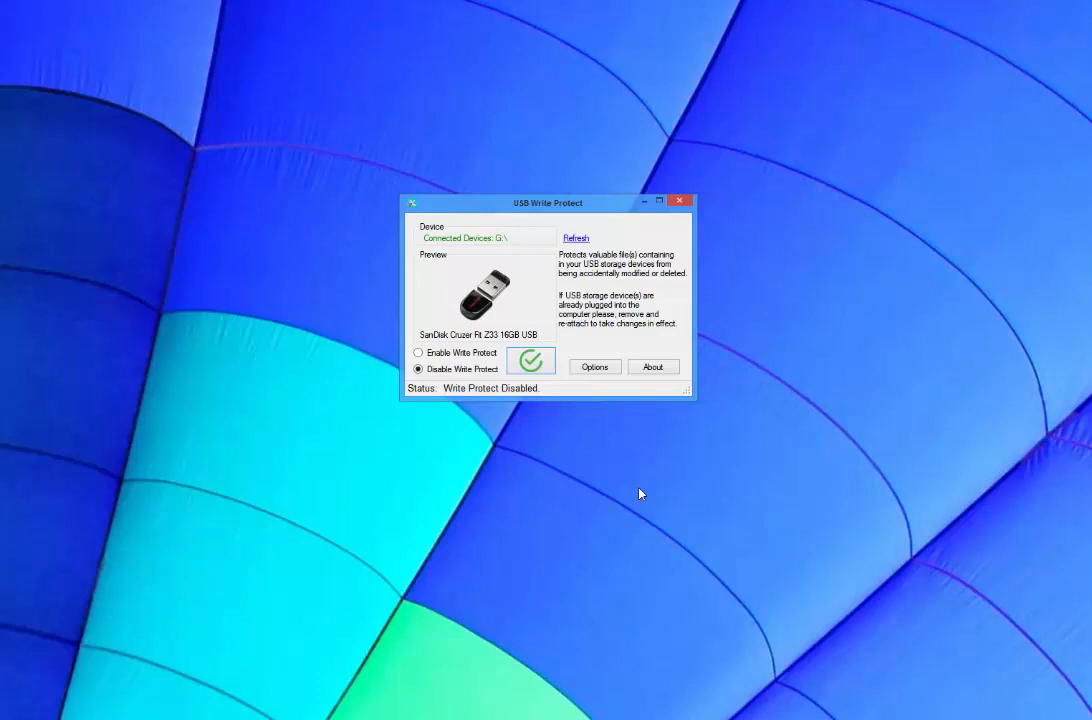
mouse_move(650, 456)
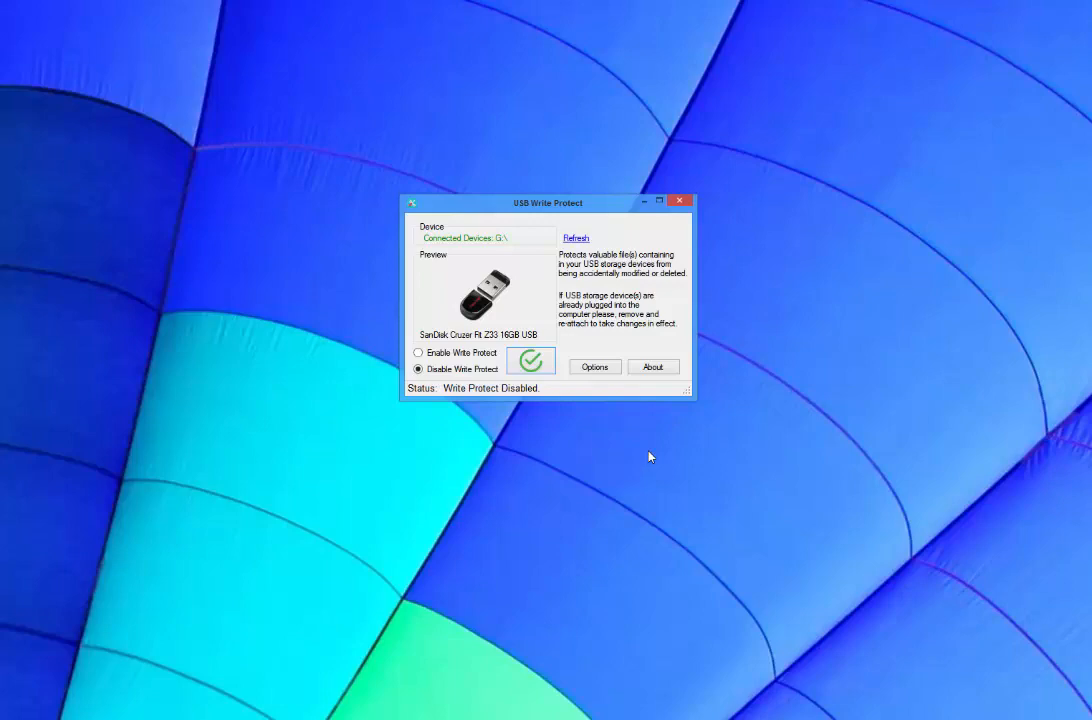
mouse_move(672, 226)
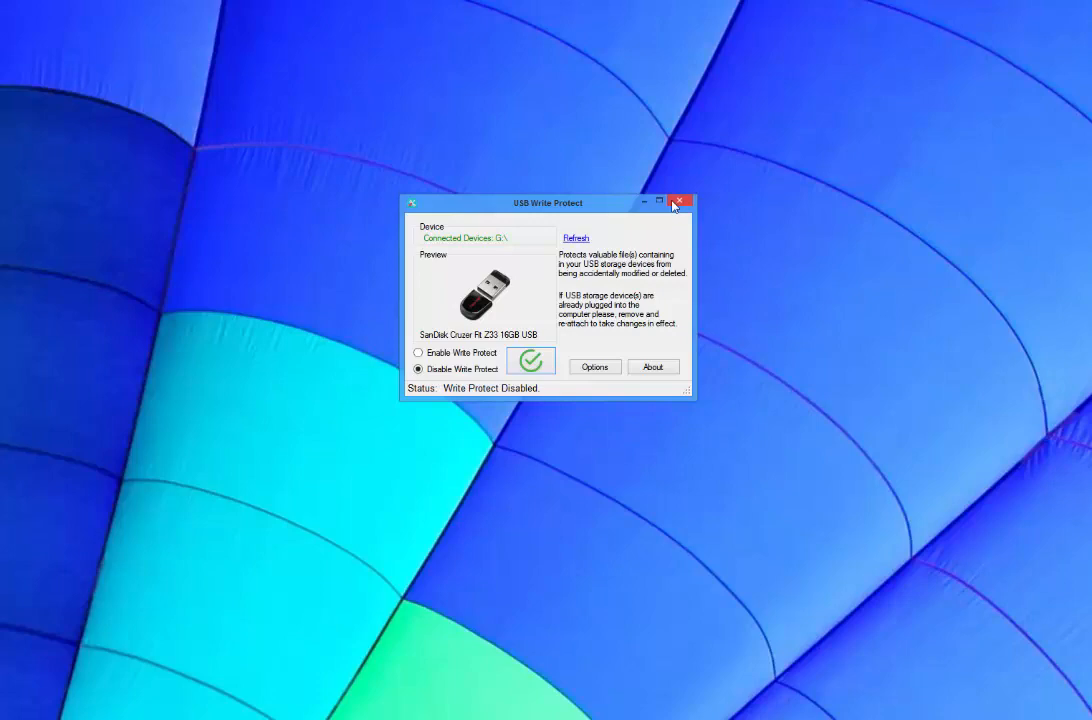
Step: Close USB Write Protect so the removable drive (G:) can be viewed in File Explorer
click(682, 200)
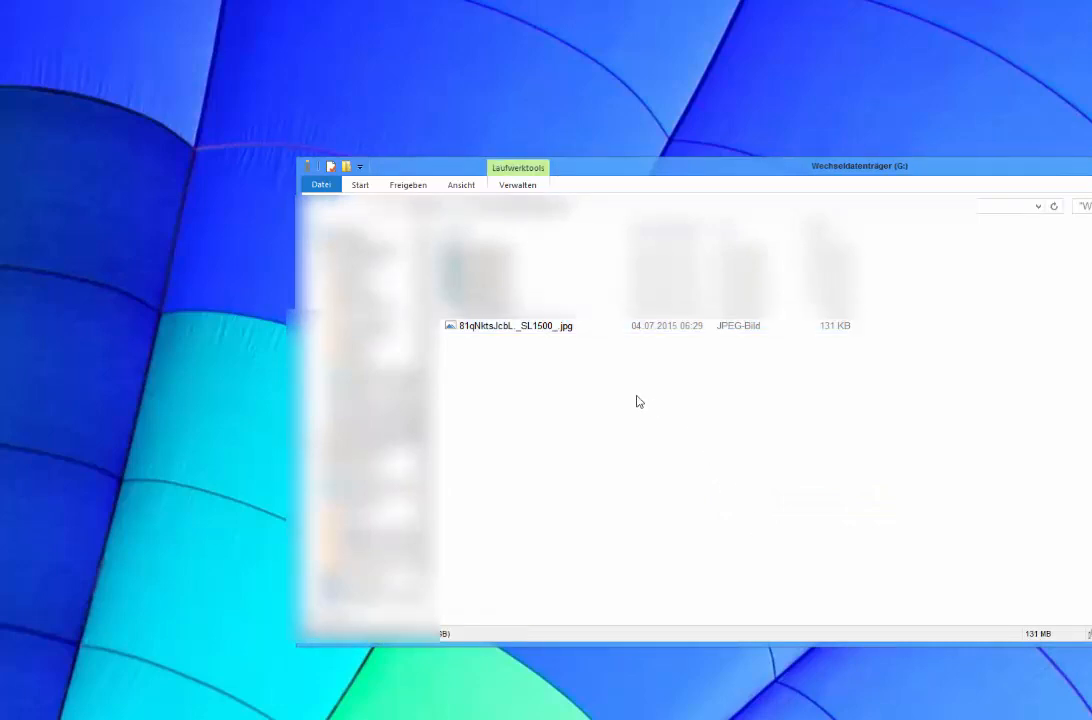